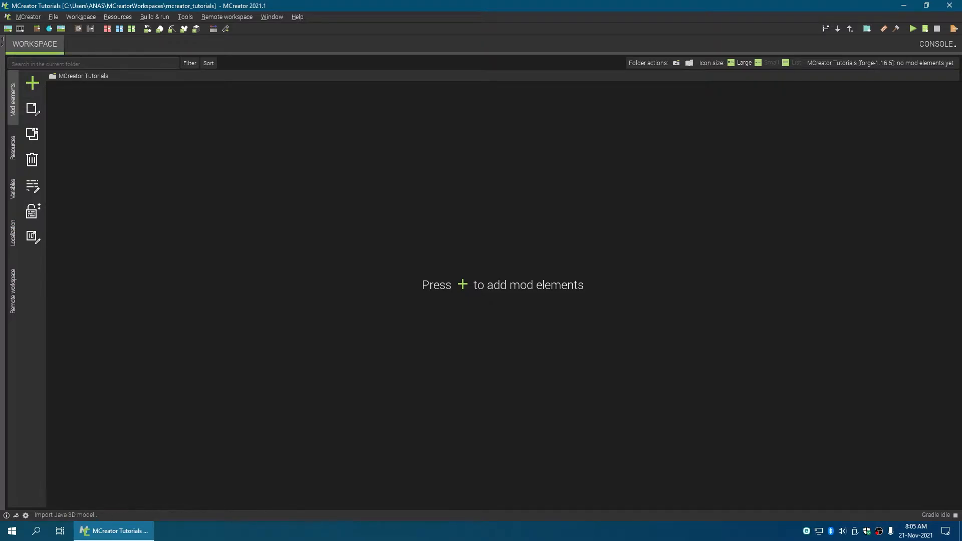
Open the workspace settings' Minecraft version generator selector, currently Forge 1.16.5.
{"action": "left_click", "coordinate": [80, 16]}
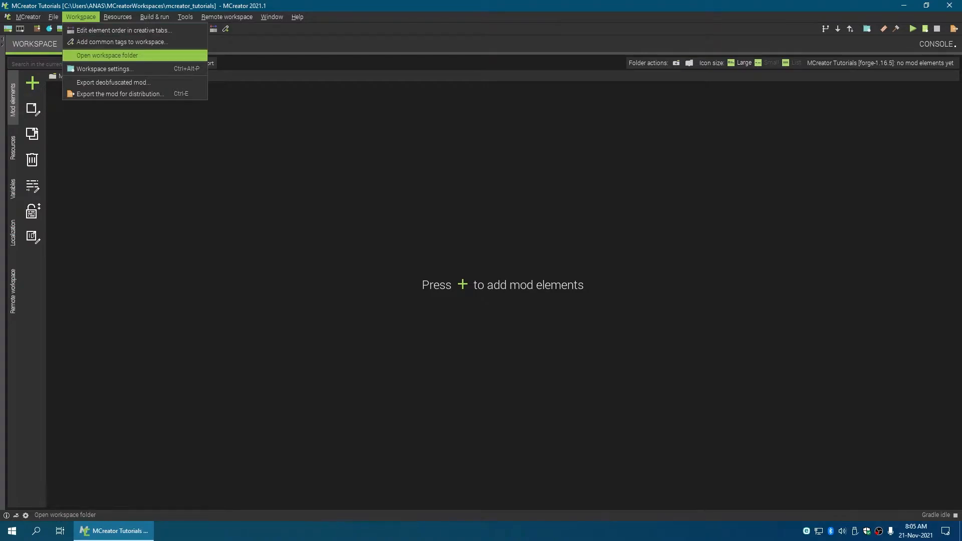
{"action": "left_click", "coordinate": [106, 68]}
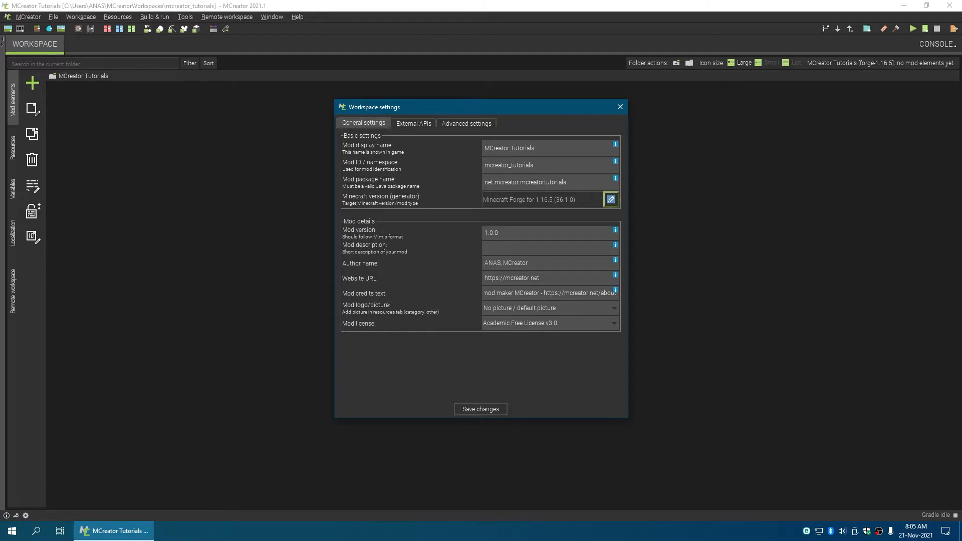
{"action": "left_click", "coordinate": [610, 199]}
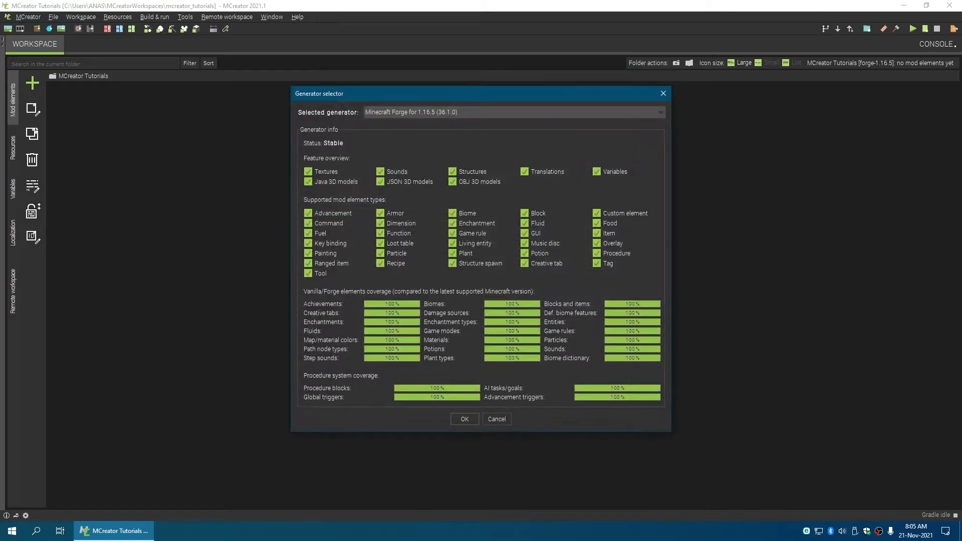
Select Minecraft Forge for 1.12.2, save the settings, and confirm the workspace refactor.
{"action": "left_click", "coordinate": [659, 112]}
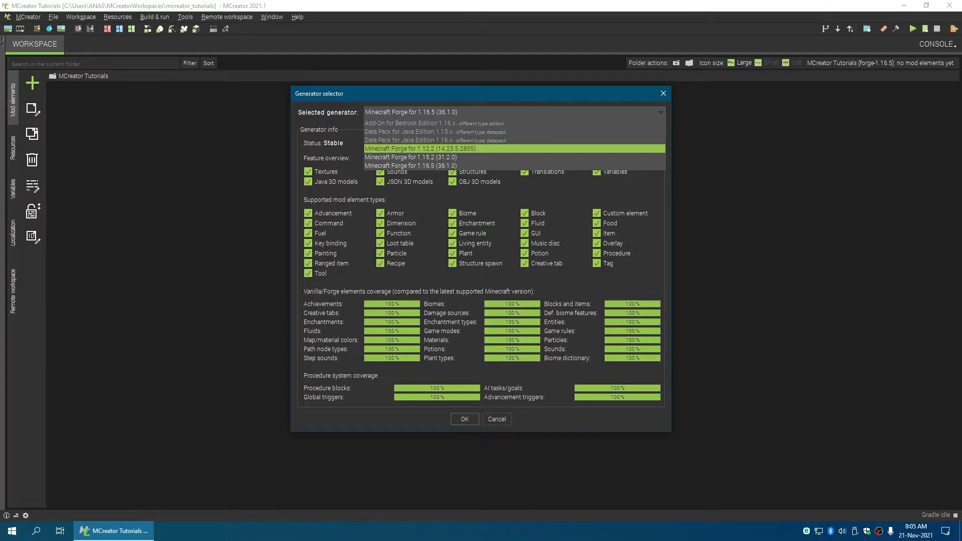
{"action": "left_click", "coordinate": [420, 148]}
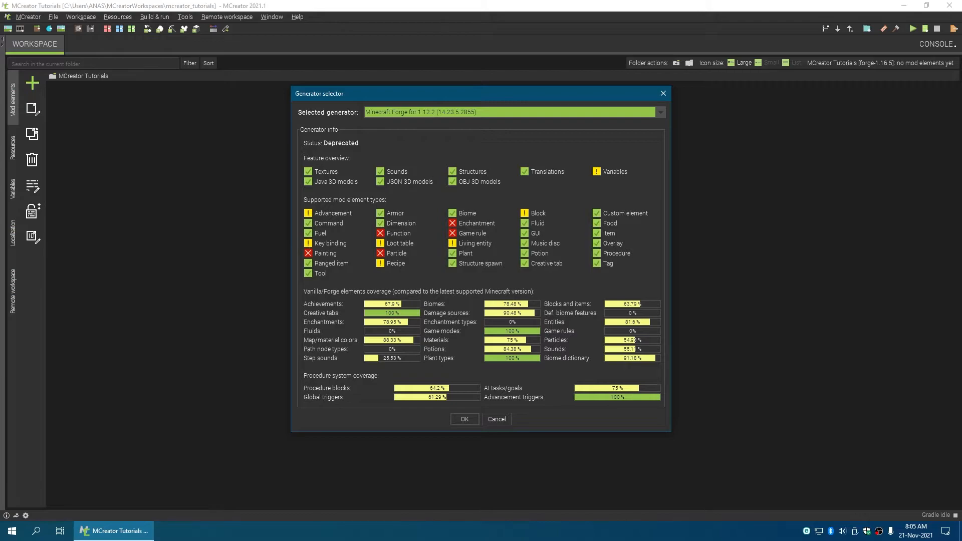
{"action": "left_click", "coordinate": [464, 419]}
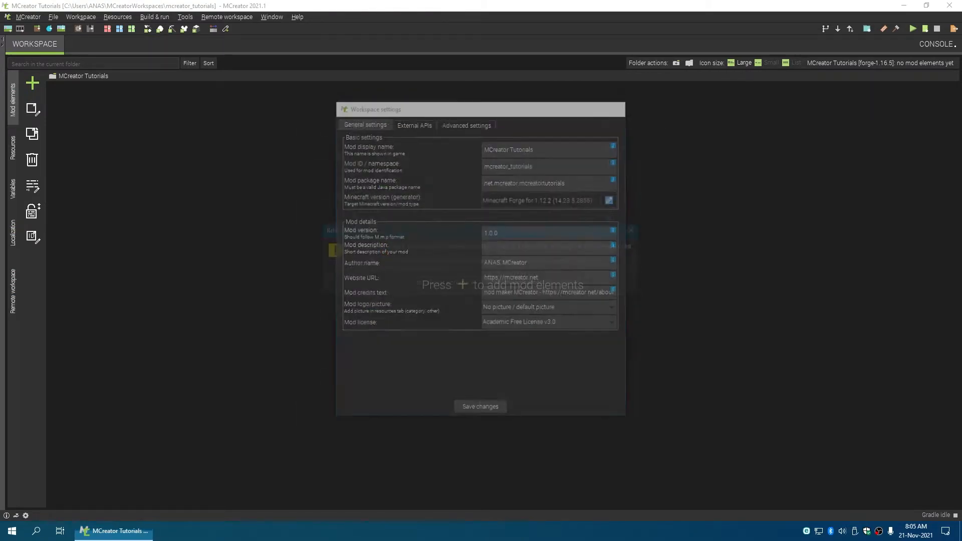
{"action": "left_click", "coordinate": [480, 406]}
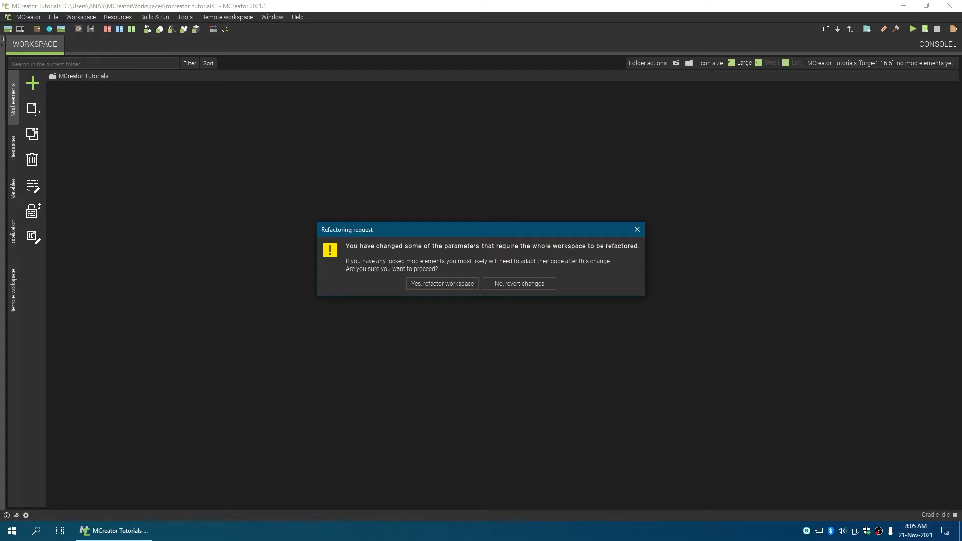
{"action": "left_click", "coordinate": [442, 282]}
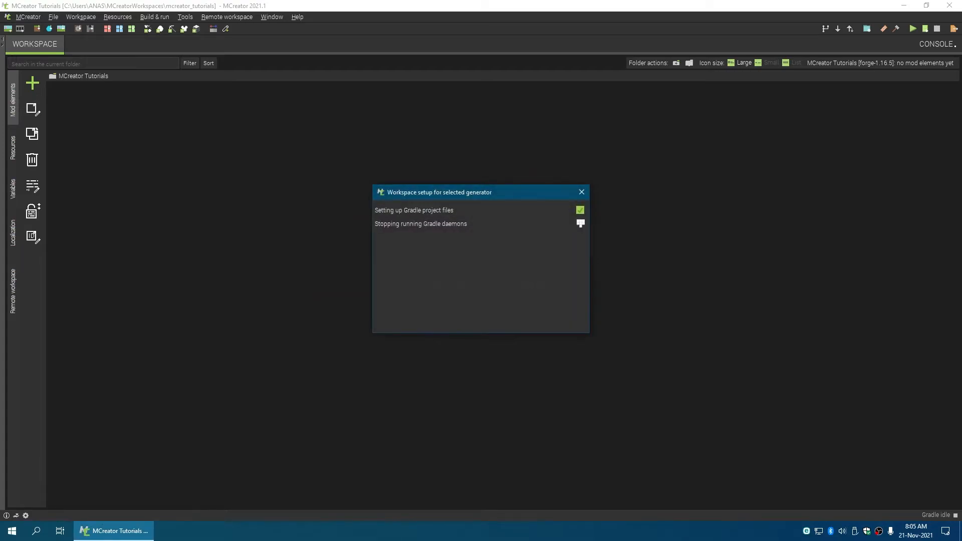